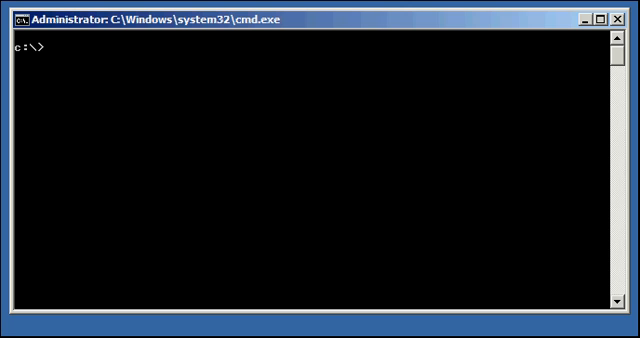
- Set ORACLE_SID to finance and echo %ORACLE_SID% to confirm it prints finance
{"action": "type", "text": "set ORAC"}
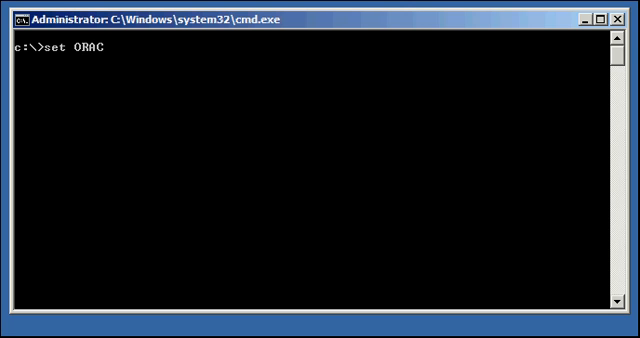
{"action": "type", "text": "LE_SID=finance"}
{"action": "type", "text": "ec"}
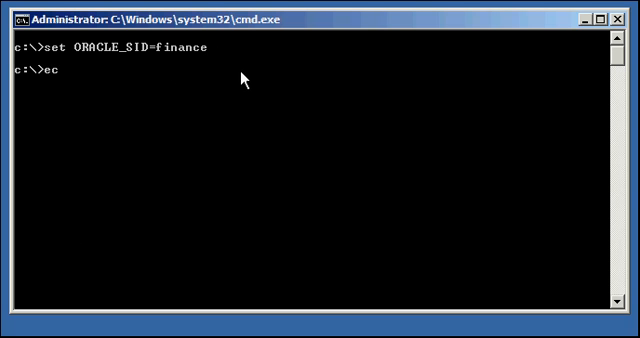
{"action": "key", "text": "Backspace"}
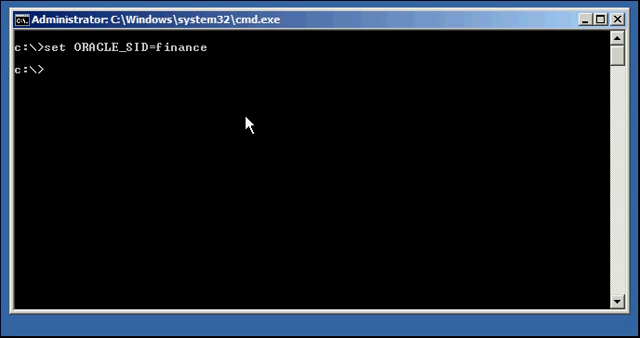
{"action": "mouse_move", "coordinate": [348, 161]}
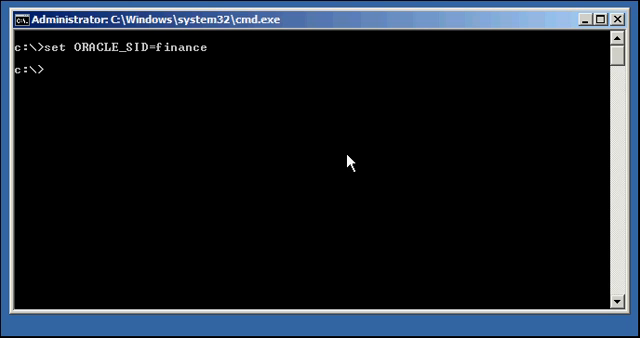
{"action": "type", "text": "echo"}
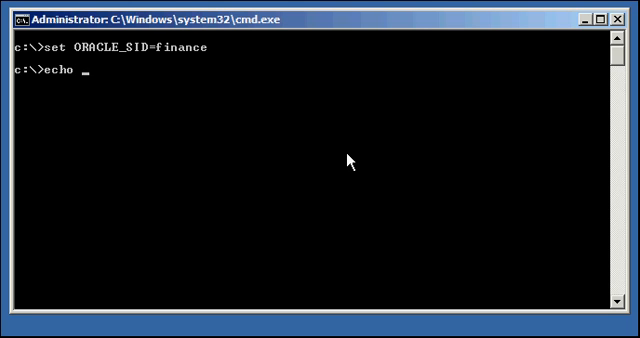
{"action": "type", "text": "%ORACLE_SID%"}
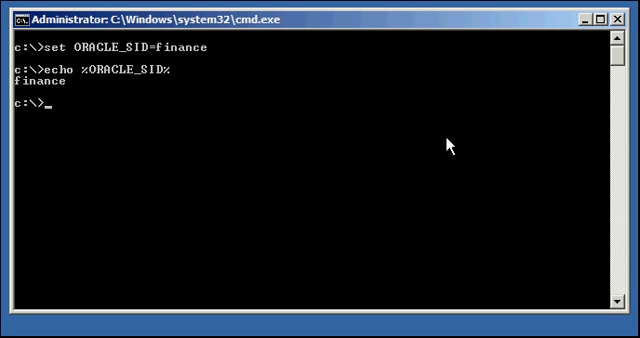
- Connect with sqlplus / as sysdba and confirm user SYS and database name FINANCE
{"action": "type", "text": "sqlplus /"}
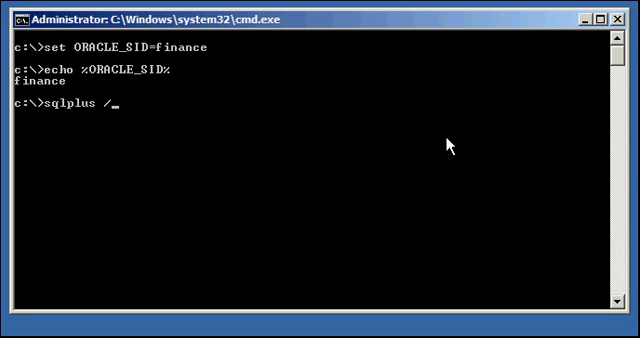
{"action": "type", "text": "as sysdba"}
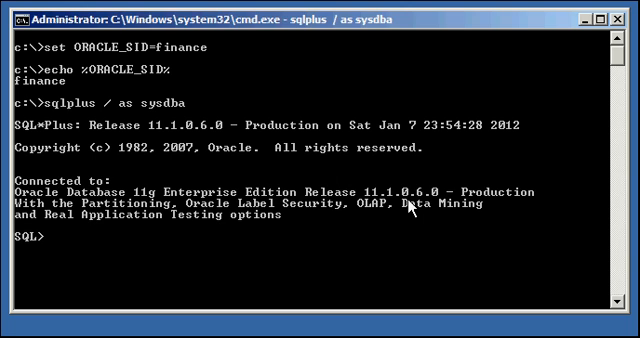
{"action": "type", "text": "show user;"}
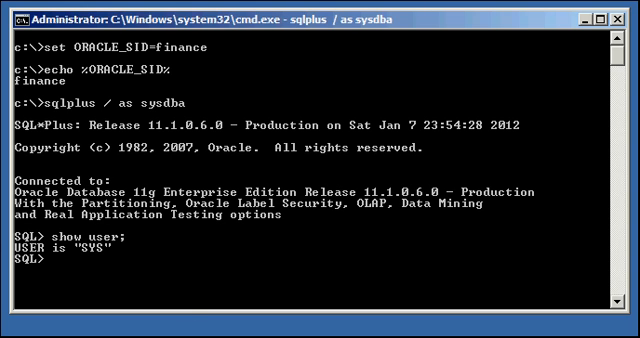
{"action": "type", "text": "select name from v$database;"}
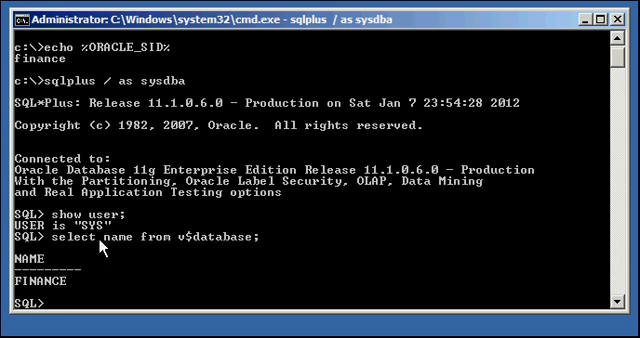
{"action": "mouse_move", "coordinate": [362, 240]}
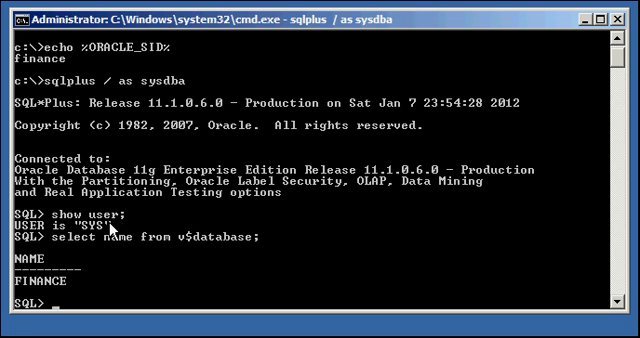
{"action": "mouse_move", "coordinate": [143, 251]}
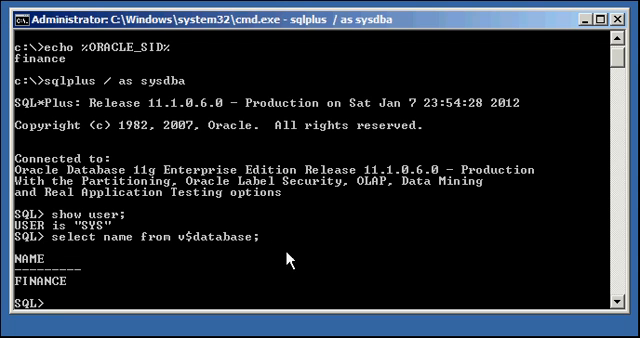
{"action": "mouse_move", "coordinate": [322, 258]}
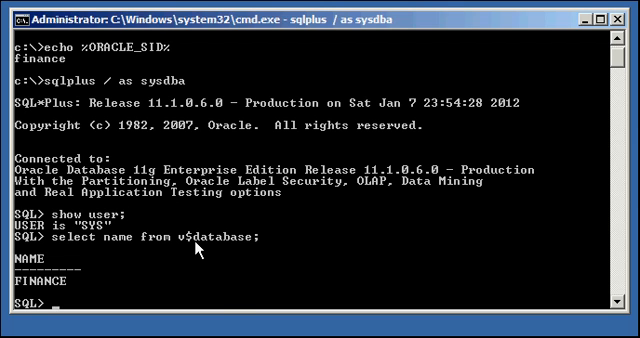
{"action": "mouse_move", "coordinate": [80, 280]}
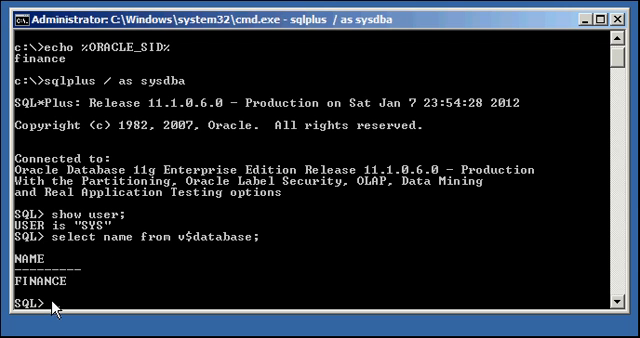
{"action": "mouse_move", "coordinate": [199, 278]}
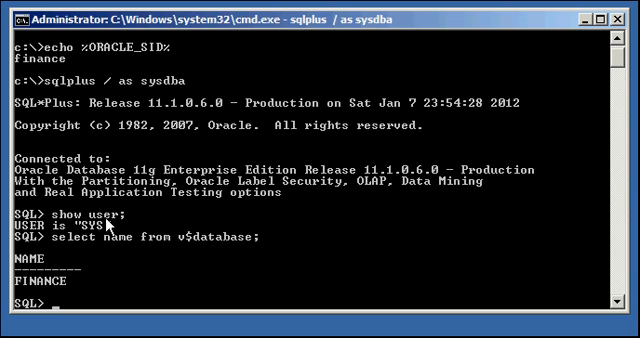
{"action": "mouse_move", "coordinate": [296, 281]}
{"action": "type", "text": "quit"}
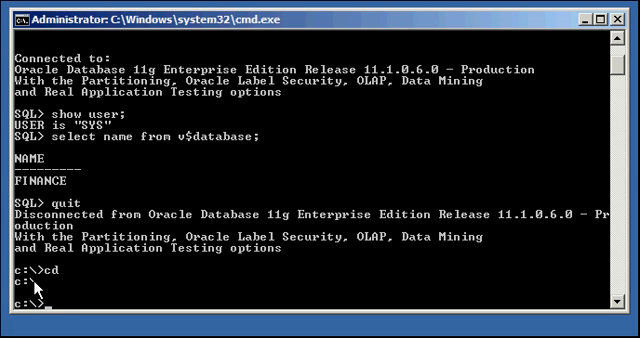
{"action": "mouse_move", "coordinate": [363, 277]}
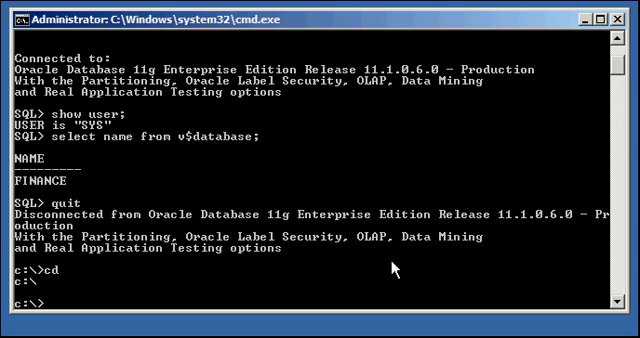
- Quit SQL*Plus and create a new script1.sql file in Notepad
{"action": "type", "text": "notepad"}
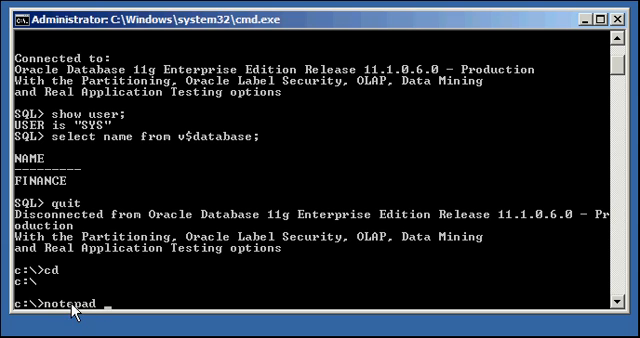
{"action": "type", "text": "s"}
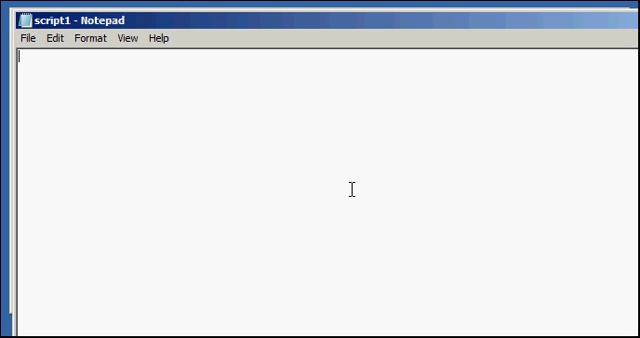
- Write 'show user;' and 'select name from v$database;' into script1
{"action": "type", "text": "show user;"}
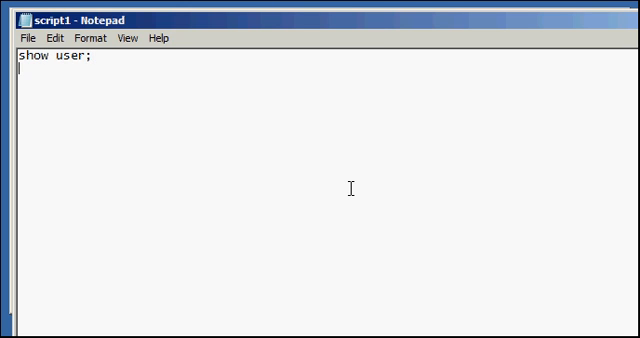
{"action": "type", "text": "s"}
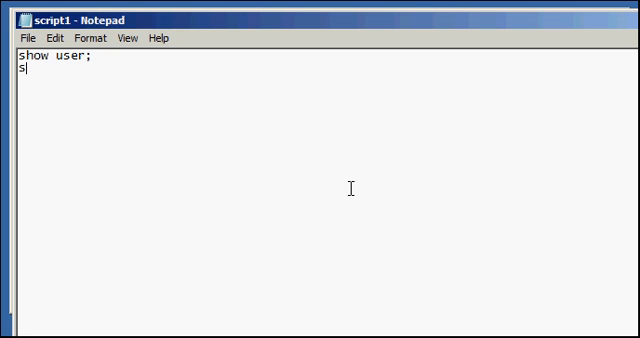
{"action": "type", "text": "elect name"}
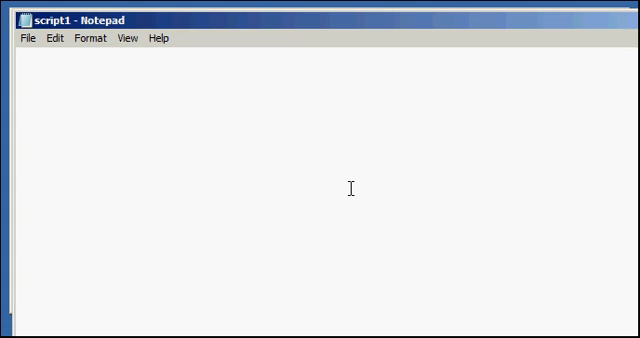
{"action": "left_click", "coordinate": [12, 38]}
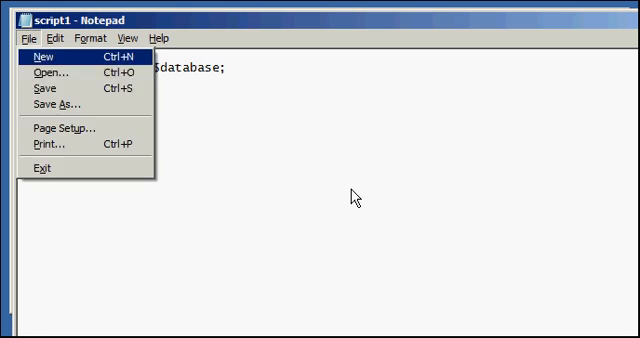
{"action": "mouse_move", "coordinate": [48, 144]}
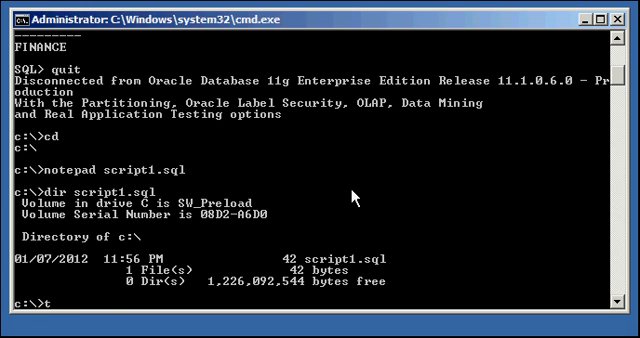
- List script1.sql with type, then reconnect with sqlplus / as sysdba
{"action": "type", "text": "ype scrpt1.sql"}
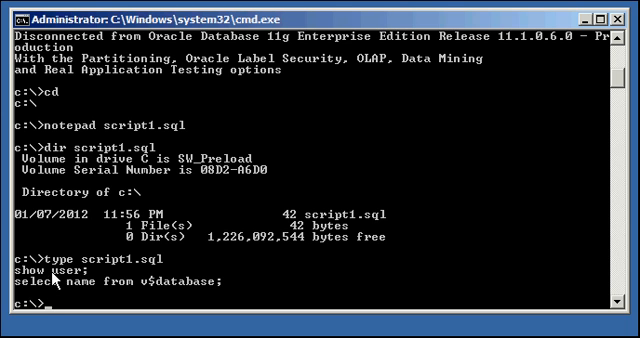
{"action": "mouse_move", "coordinate": [179, 295]}
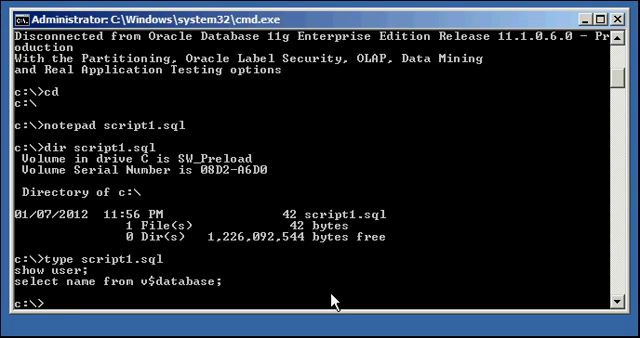
{"action": "type", "text": "sqlplus / as sysdba"}
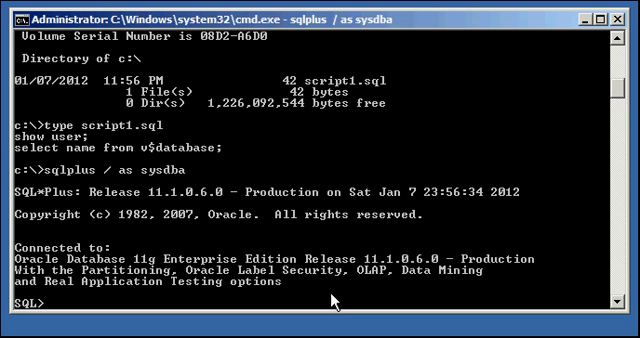
- Run the script at the SQL> prompt with @c:\script1
{"action": "type", "text": "@c:\\"}
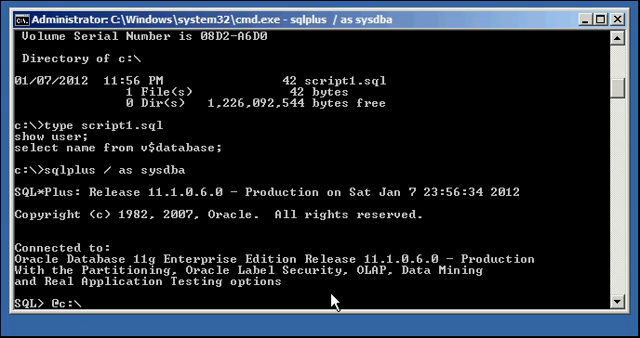
{"action": "type", "text": "script"}
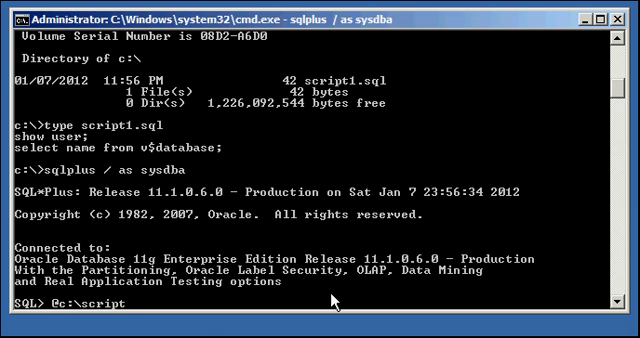
{"action": "type", "text": "1"}
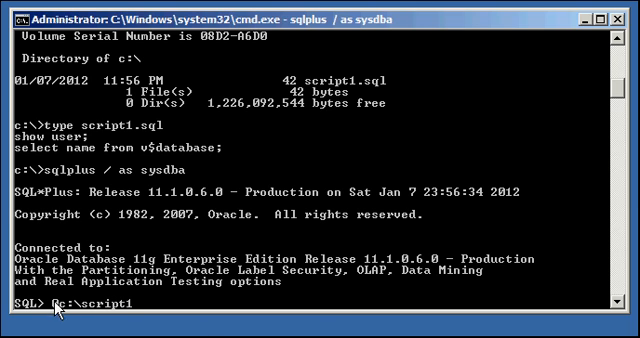
{"action": "mouse_move", "coordinate": [140, 290]}
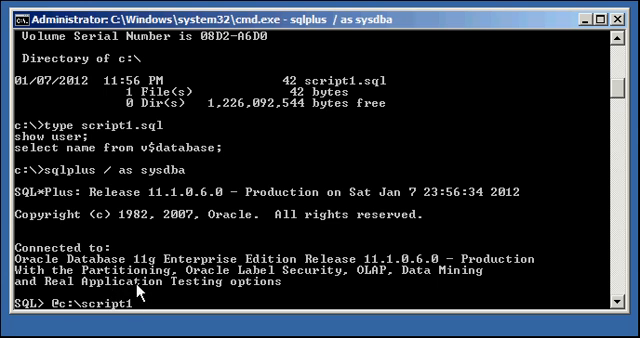
{"action": "mouse_move", "coordinate": [95, 315]}
{"action": "type", "text": ";"}
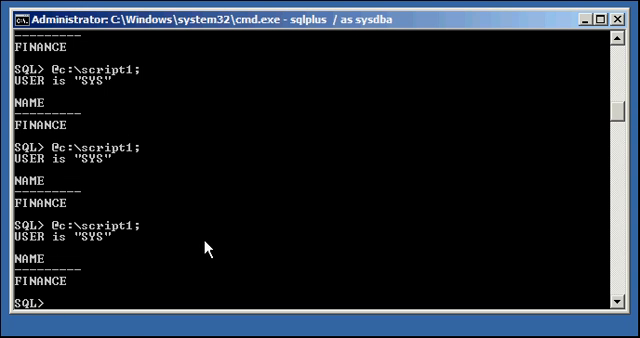
{"action": "mouse_move", "coordinate": [328, 173]}
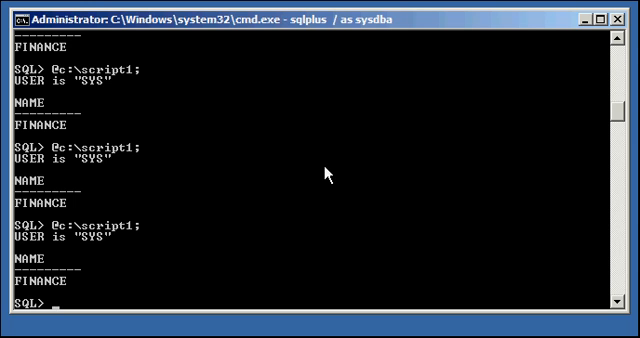
{"action": "mouse_move", "coordinate": [258, 213]}
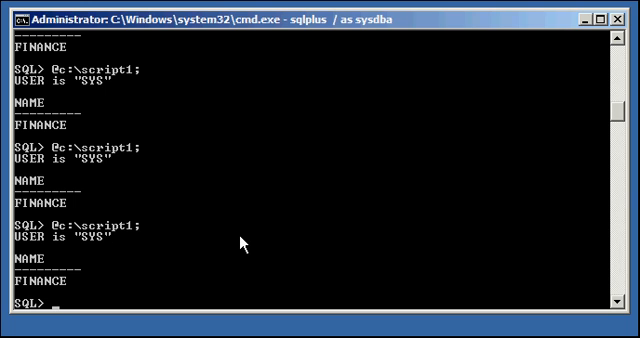
- Run c:\script1 several times with start and review the SYS/FINANCE output
{"action": "type", "text": "start"}
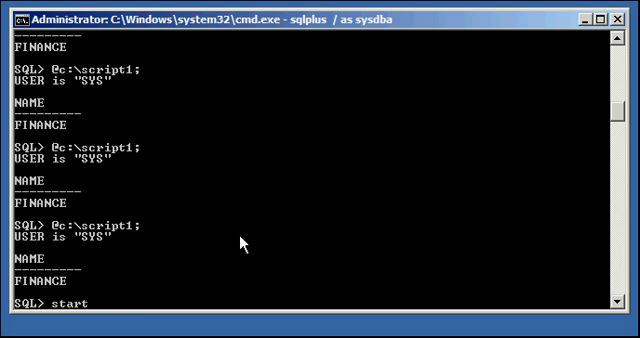
{"action": "type", "text": "c:\\scrpt1;"}
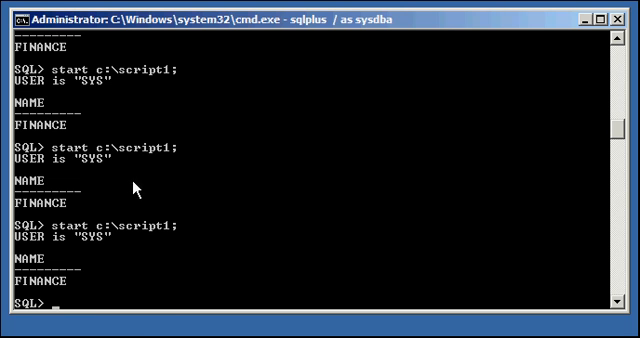
{"action": "scroll", "scroll_direction": "down", "scroll_amount": 3}
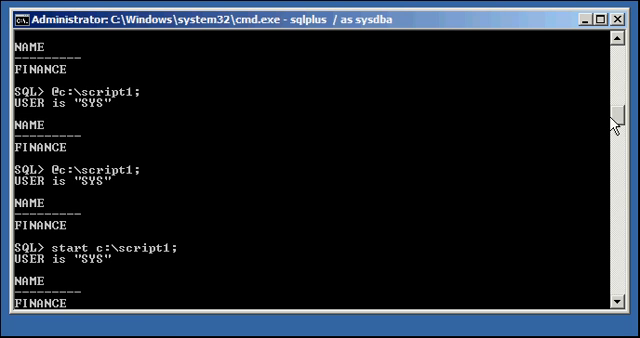
{"action": "mouse_move", "coordinate": [153, 131]}
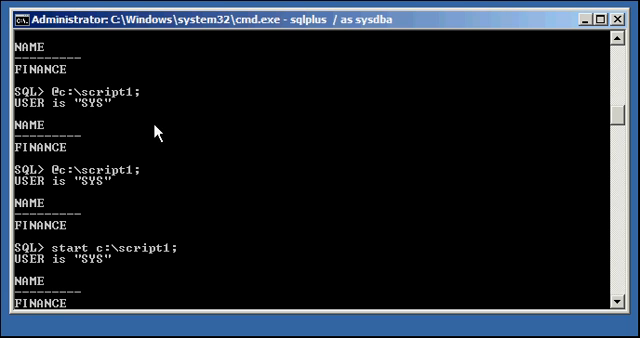
{"action": "mouse_move", "coordinate": [95, 263]}
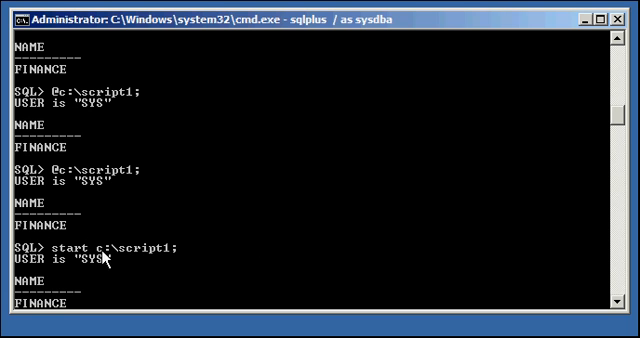
{"action": "scroll", "scroll_direction": "down", "scroll_amount": 3}
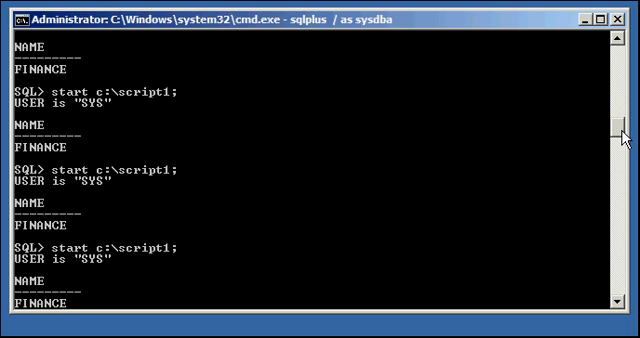
{"action": "scroll", "scroll_direction": "down", "scroll_amount": 3}
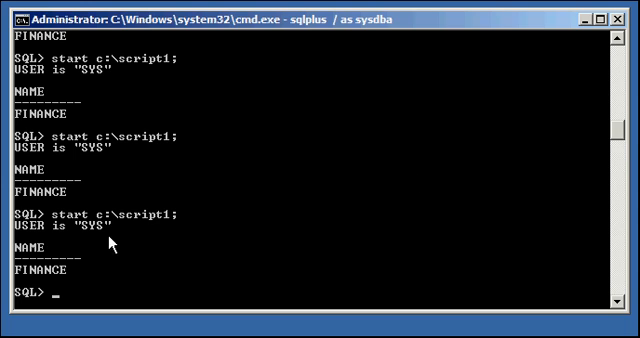
{"action": "mouse_move", "coordinate": [178, 228]}
{"action": "type", "text": "quit"}
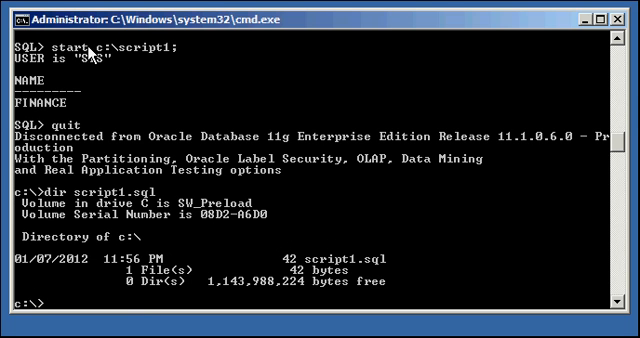
{"action": "mouse_move", "coordinate": [150, 55]}
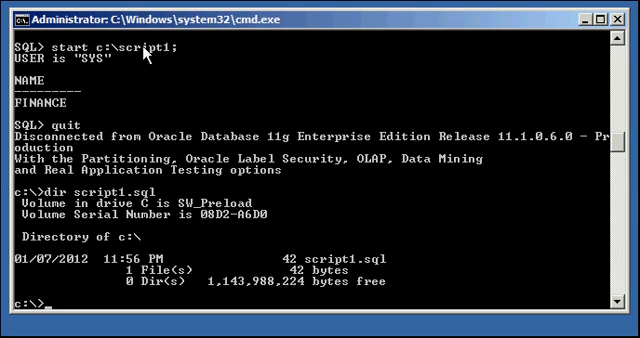
{"action": "mouse_move", "coordinate": [200, 62]}
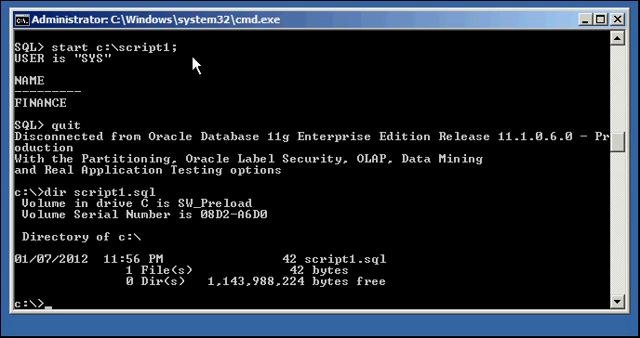
{"action": "mouse_move", "coordinate": [237, 111]}
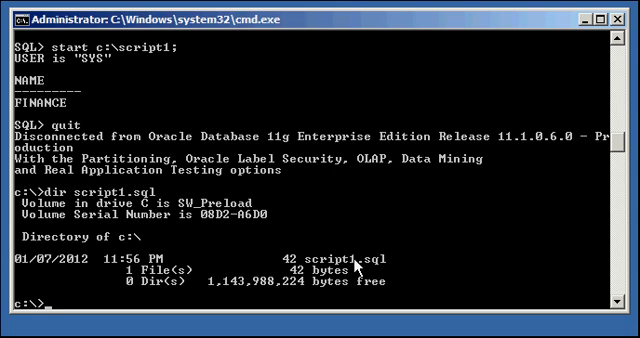
{"action": "mouse_move", "coordinate": [448, 272]}
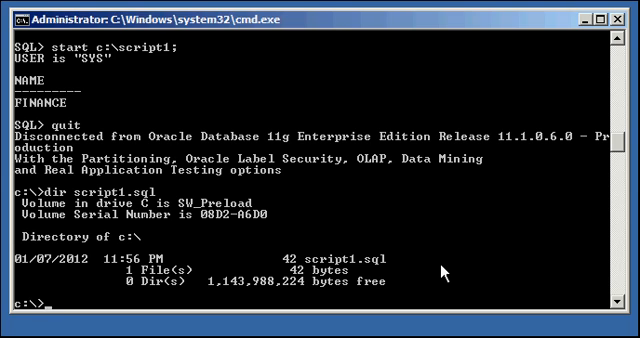
- Rename script1.sql to script1.ext with move, then relaunch SQL*Plus
{"action": "type", "text": "move"}
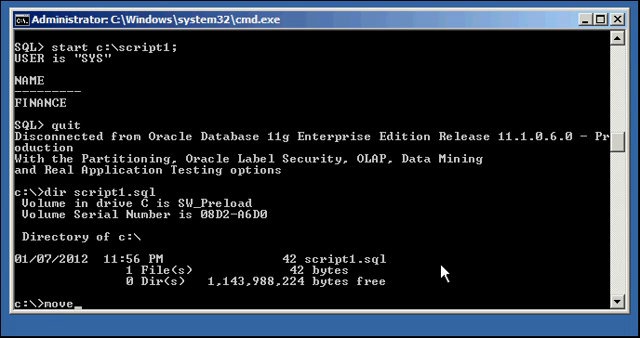
{"action": "type", "text": "script1"}
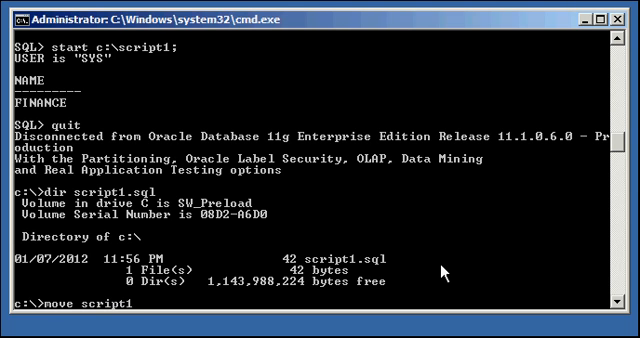
{"action": "type", "text": ".sql script1.ext"}
{"action": "type", "text": "dir script1.ext"}
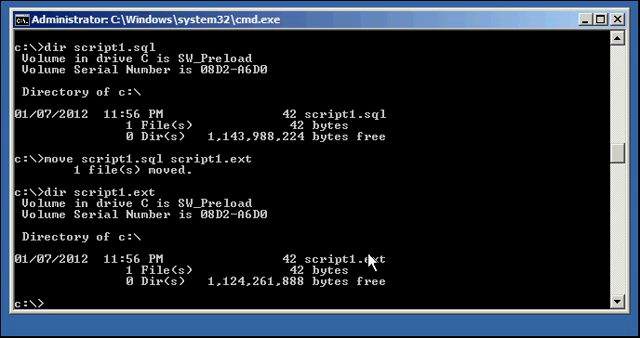
{"action": "type", "text": "sq"}
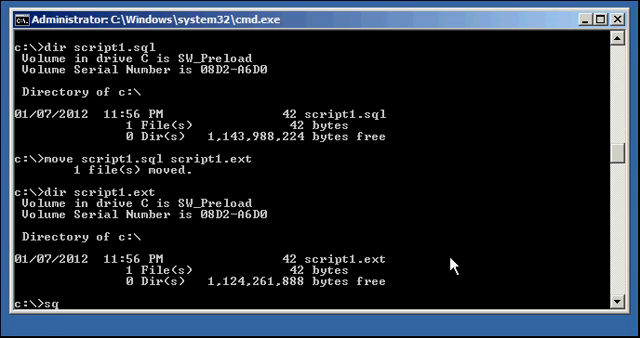
{"action": "type", "text": "lplus / as sysdba"}
{"action": "type", "text": "@c:\\script1"}
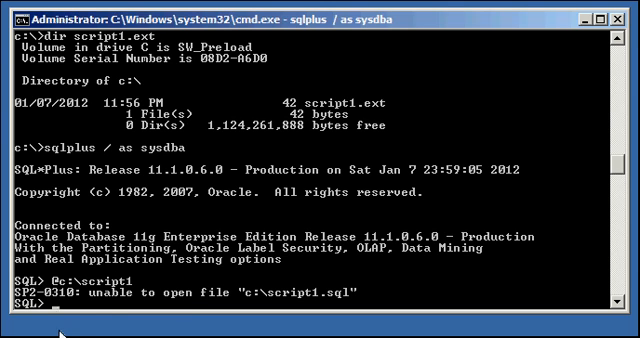
{"action": "mouse_move", "coordinate": [280, 307]}
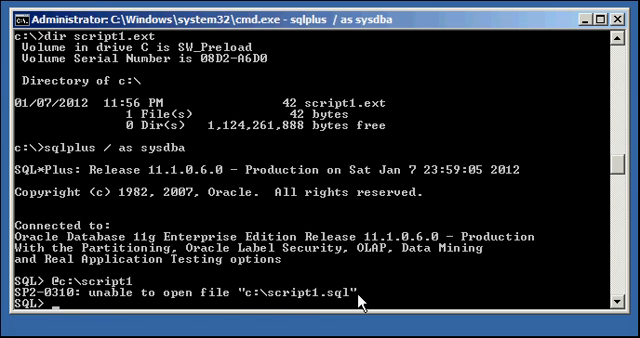
{"action": "mouse_move", "coordinate": [362, 283]}
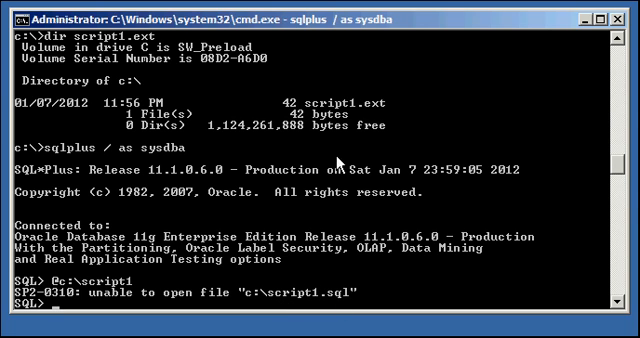
{"action": "mouse_move", "coordinate": [338, 163]}
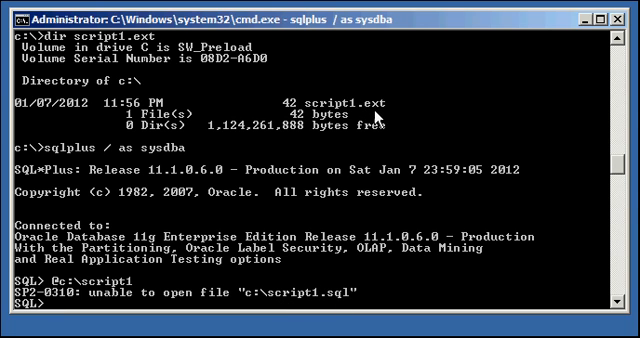
{"action": "mouse_move", "coordinate": [451, 199]}
{"action": "type", "text": "@c:\\sc"}
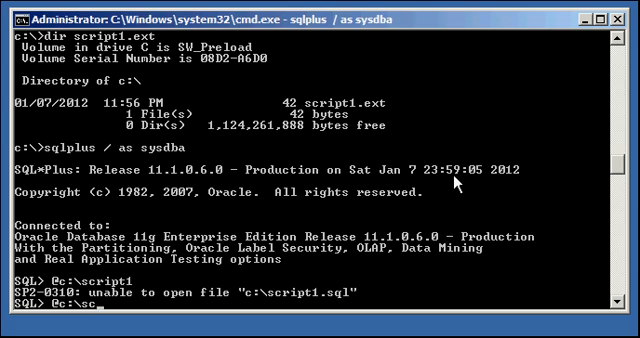
- Run c:\script1.ext using its full extension, returning SYS and FINANCE
{"action": "type", "text": "ript1.ext"}
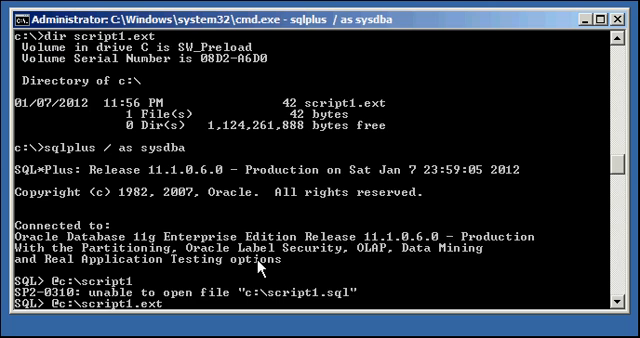
{"action": "key", "text": "Return"}
{"action": "type", "text": "start c:\\script1.ext"}
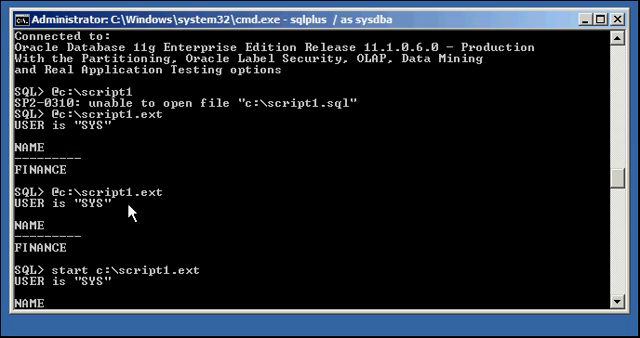
{"action": "mouse_move", "coordinate": [190, 197]}
{"action": "type", "text": "m"}
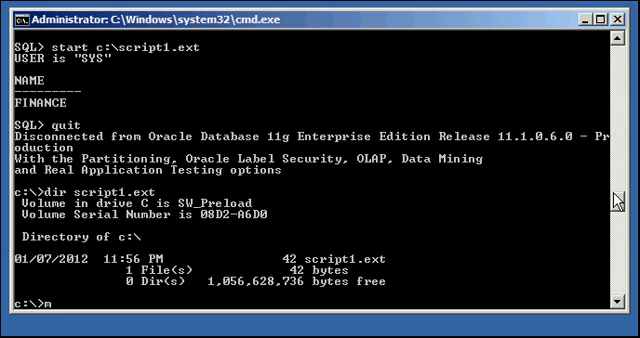
- Rename script1.ext back to script1.sql and reconnect with sqlplus / as sysdba
{"action": "type", "text": "ove script1.ext script1."}
{"action": "type", "text": "dir script1."}
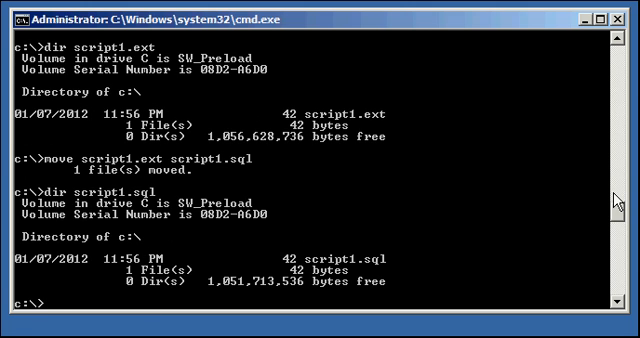
{"action": "type", "text": "sqlplus / as sy"}
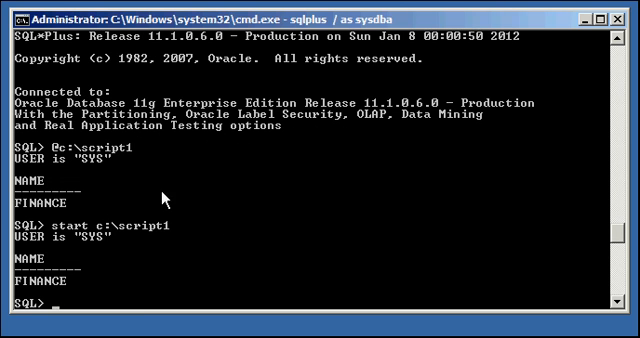
{"action": "mouse_move", "coordinate": [293, 285]}
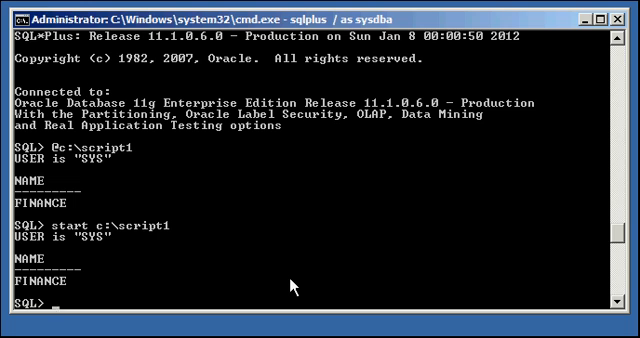
- Run script1 with @ and start, with and without the .sql extension, then quit SQL*Plus
{"action": "type", "text": "@c:\\script1.sql"}
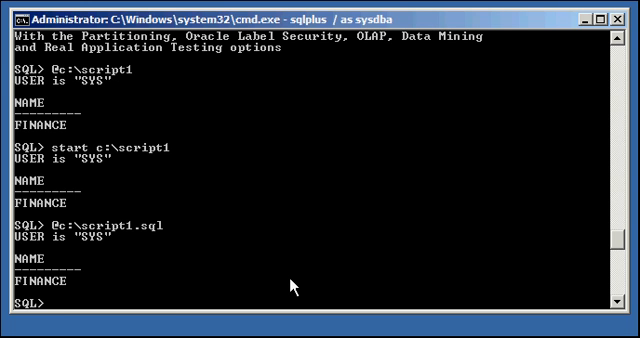
{"action": "type", "text": "start c:\\script1"}
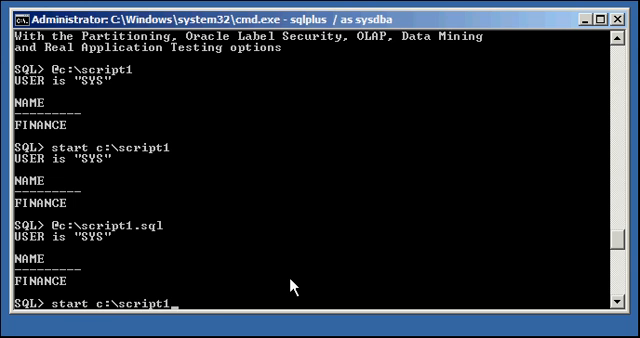
{"action": "key", "text": "Return"}
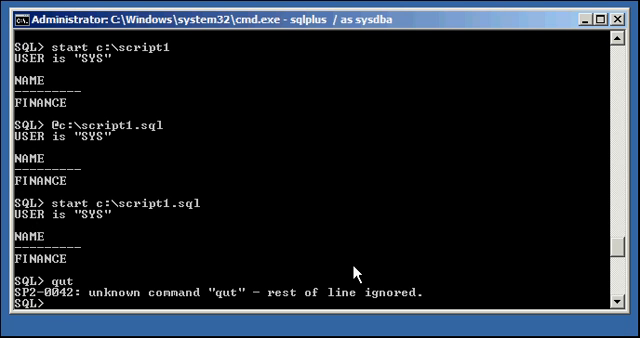
{"action": "type", "text": "quit"}
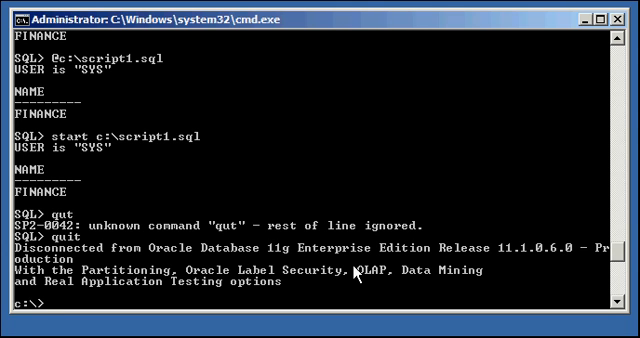
{"action": "type", "text": "sqlplus /"}
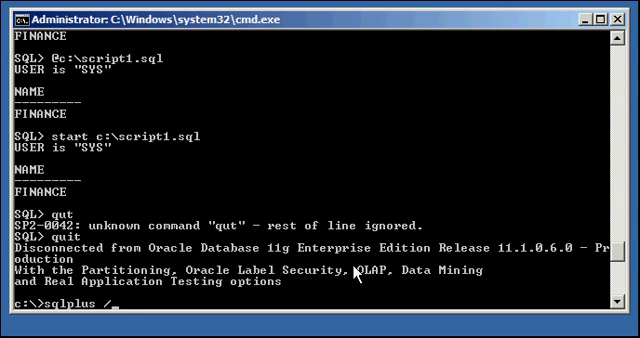
- Launch 'sqlplus / as sysdba @c:\script1' so the script runs at startup
{"action": "type", "text": "as sysdb"}
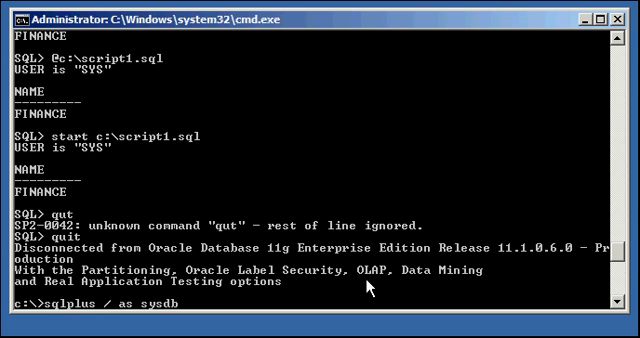
{"action": "type", "text": "@c:\\scr"}
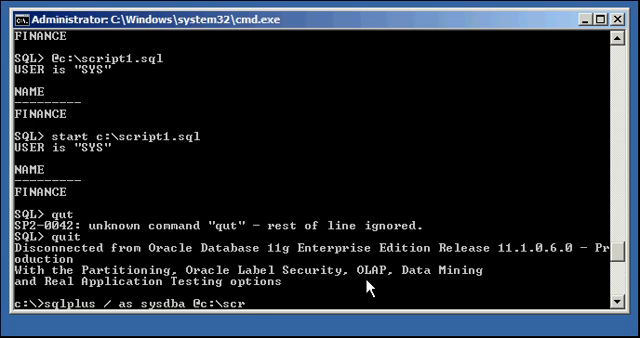
{"action": "type", "text": "ipt1"}
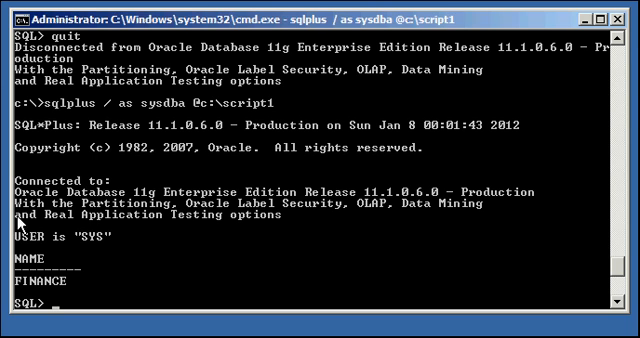
{"action": "mouse_move", "coordinate": [122, 247]}
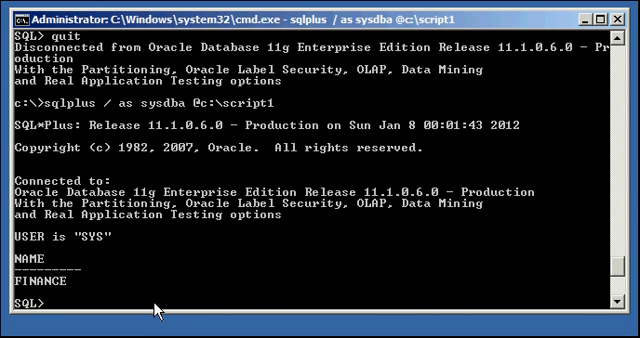
{"action": "mouse_move", "coordinate": [160, 310]}
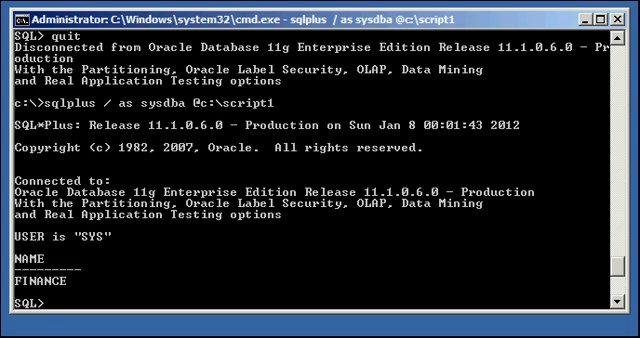